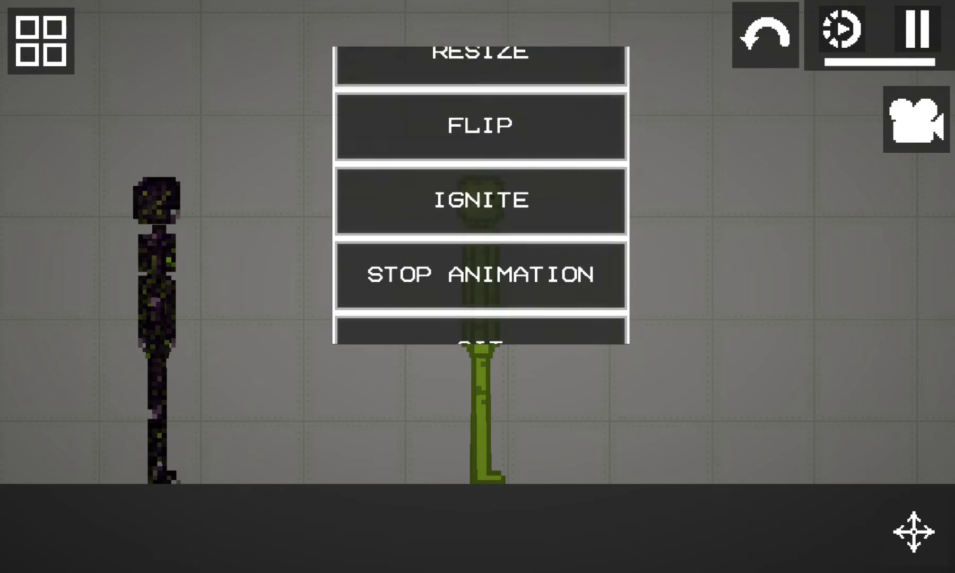
# Set the green melon ragdoll and the dark ragdoll to WALK so both move across the floor
pyautogui.click(479, 274)
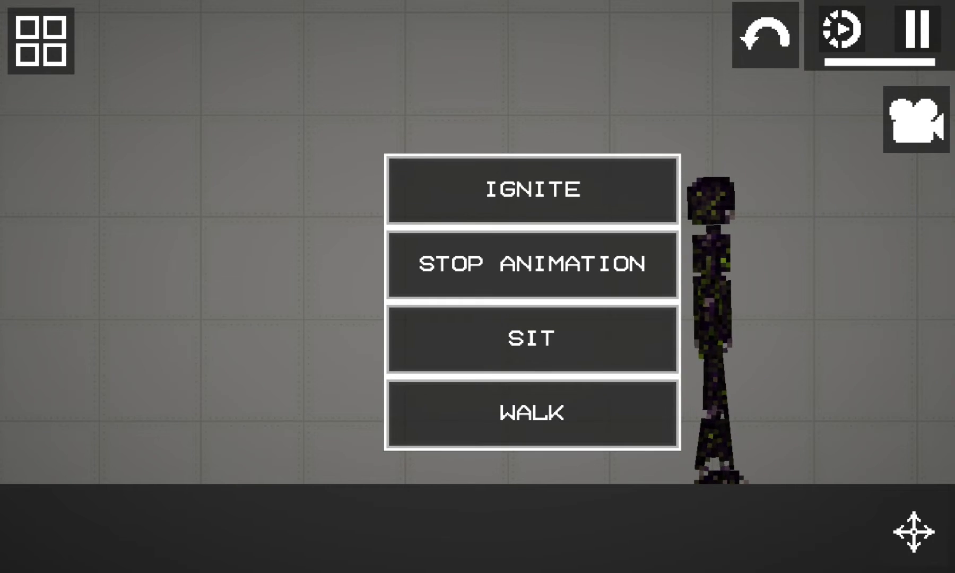
pyautogui.click(531, 411)
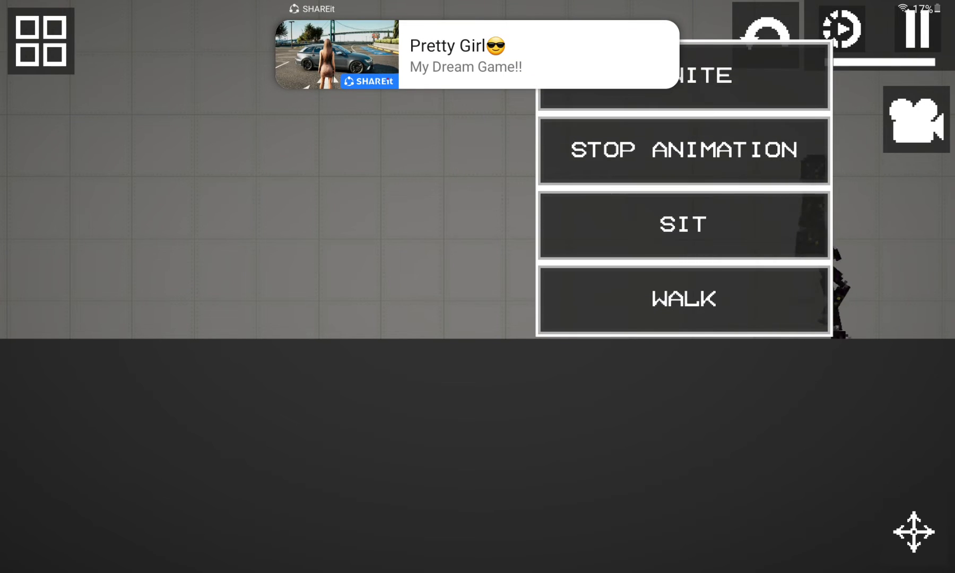
pyautogui.click(682, 300)
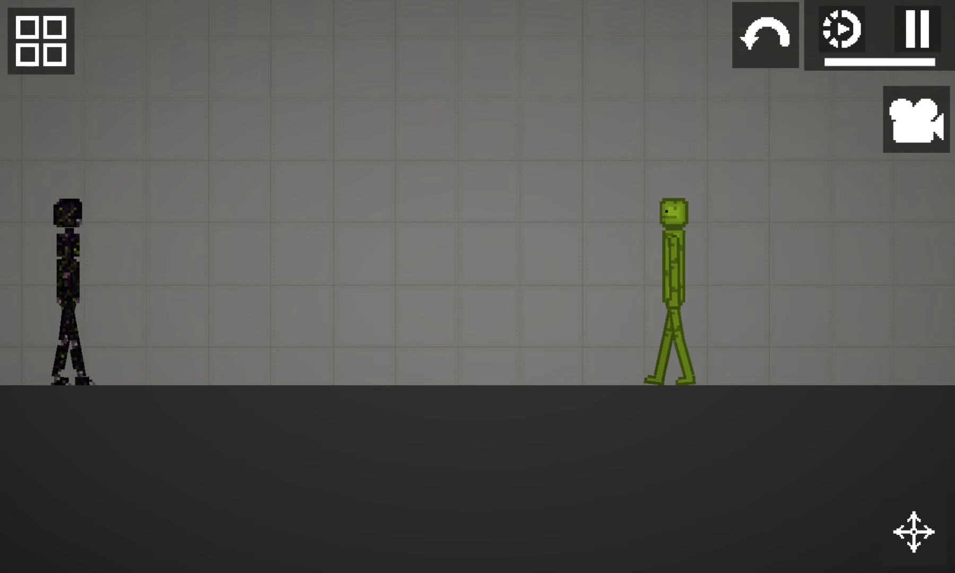
# Change the melon ragdoll's animation from its action list and resume the simulation with a second dark ragdoll placed
pyautogui.rightClick(673, 262)
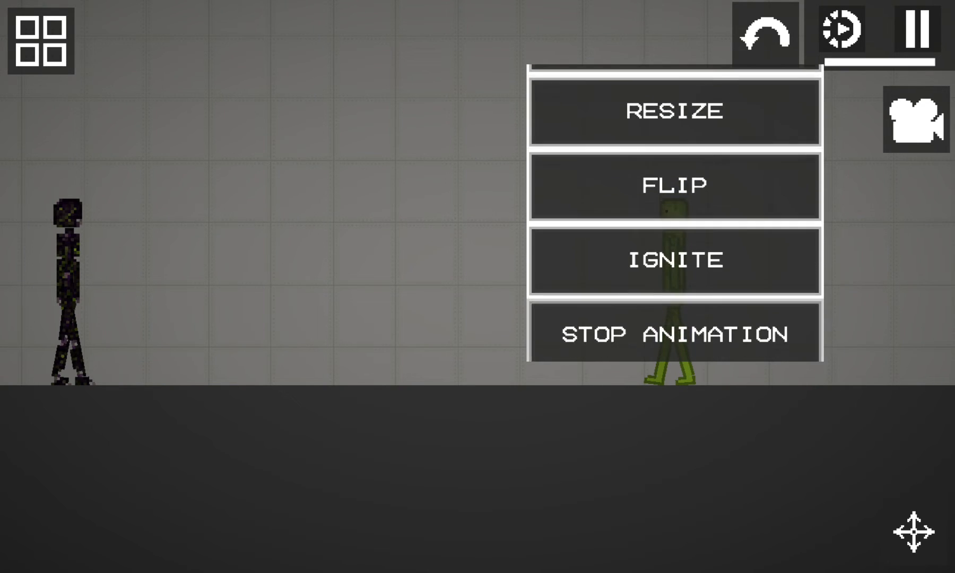
pyautogui.scroll(-3)
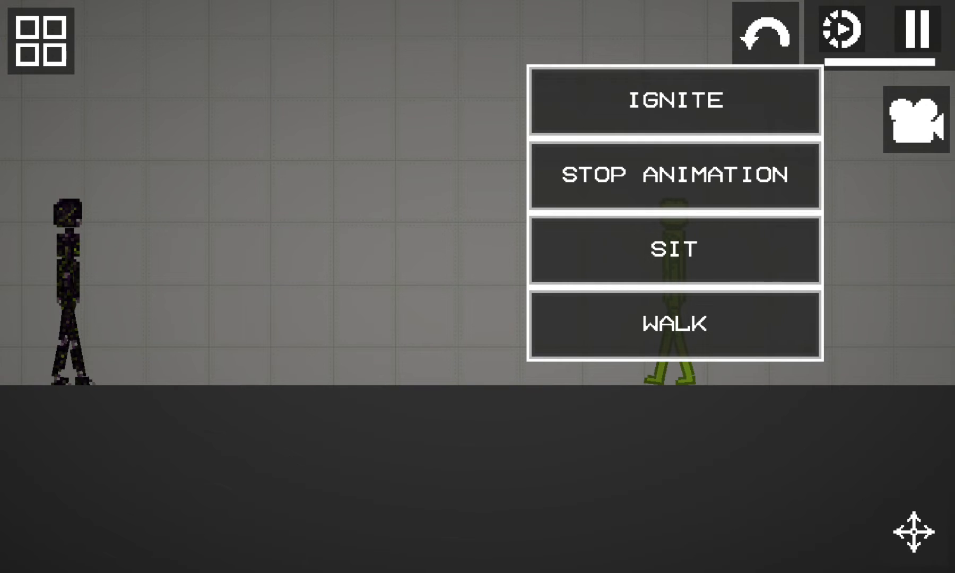
pyautogui.click(674, 322)
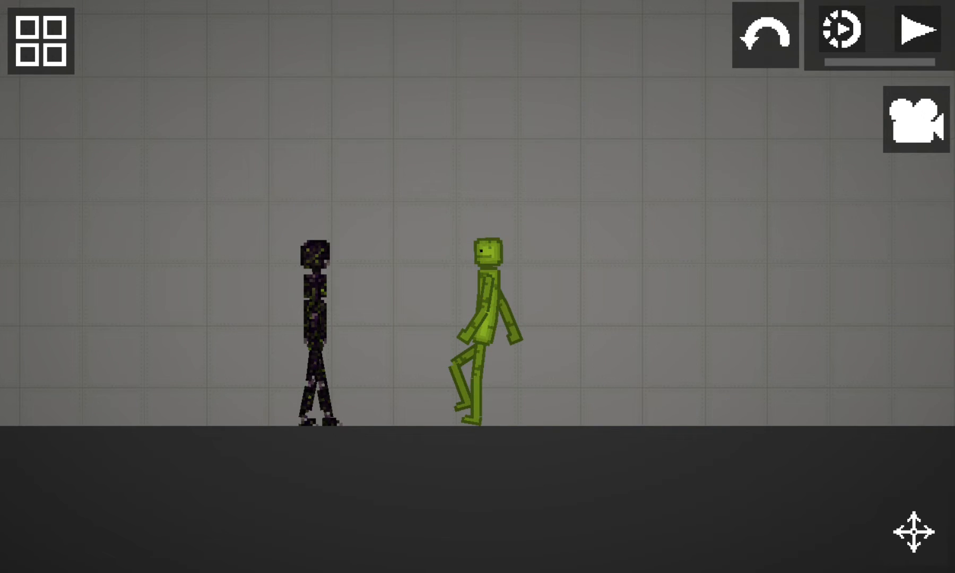
pyautogui.click(908, 32)
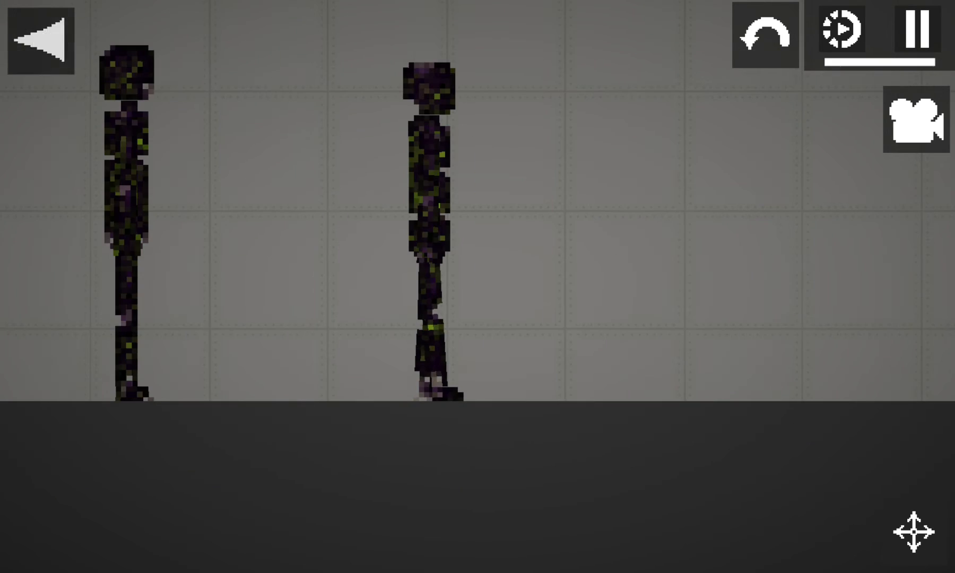
# Spawn an orange Pumpkin from the Living category to the right of the dark ragdolls
pyautogui.click(43, 41)
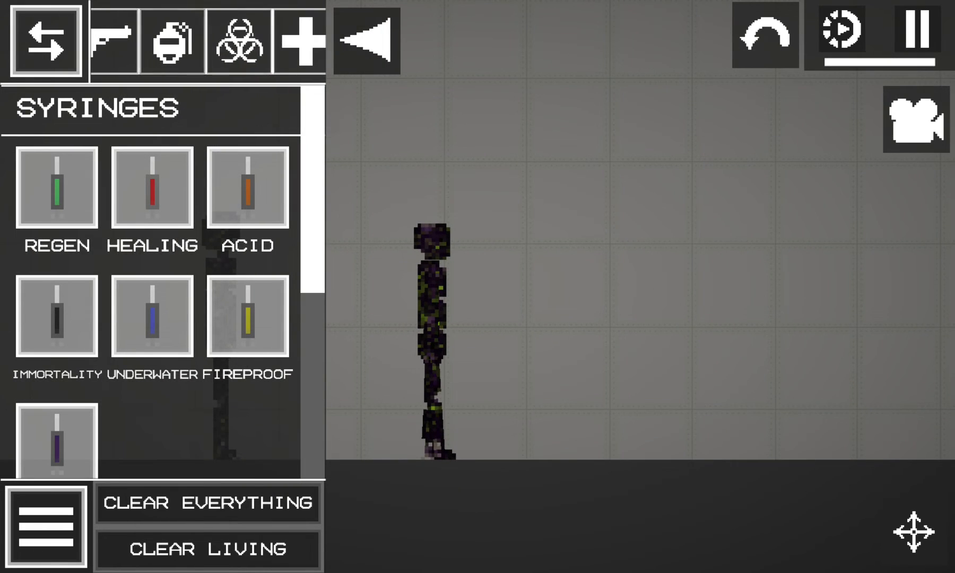
pyautogui.click(45, 41)
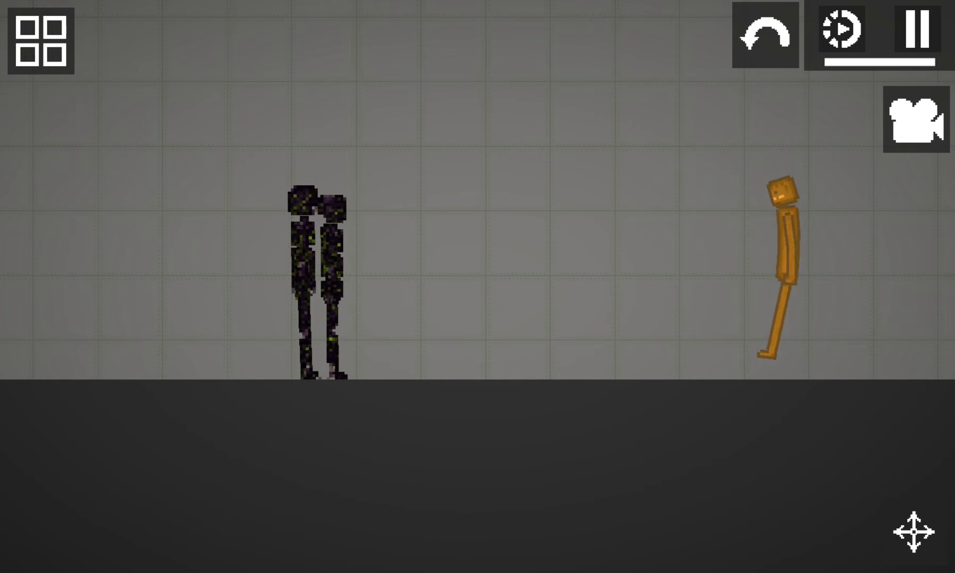
# Spawn a green Melon from the Living category beside the pumpkin
pyautogui.click(44, 40)
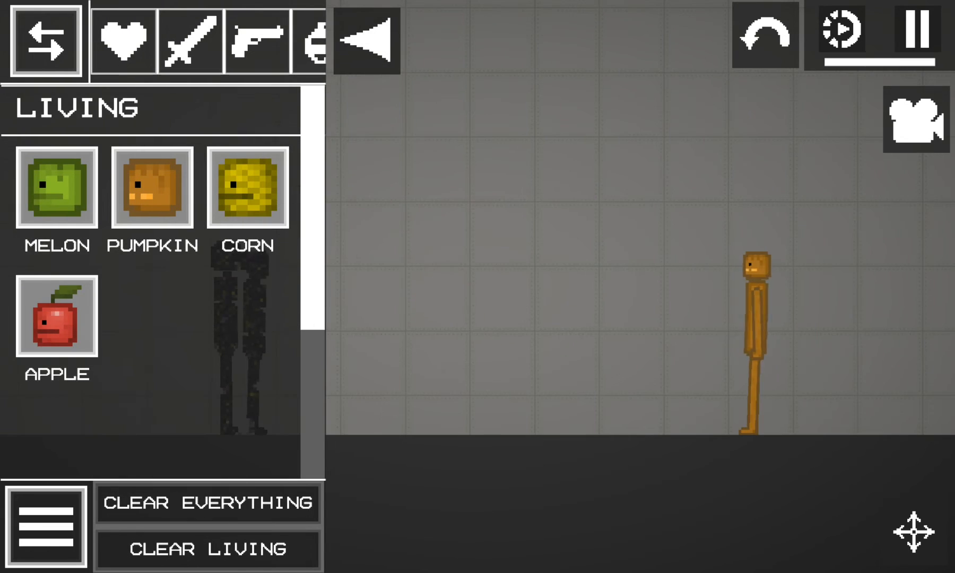
pyautogui.click(46, 40)
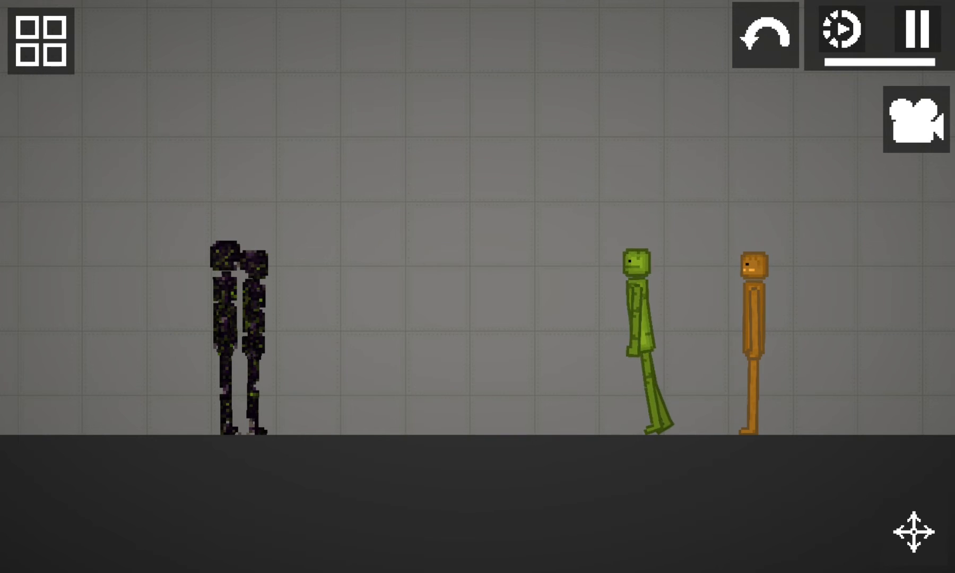
pyautogui.click(44, 42)
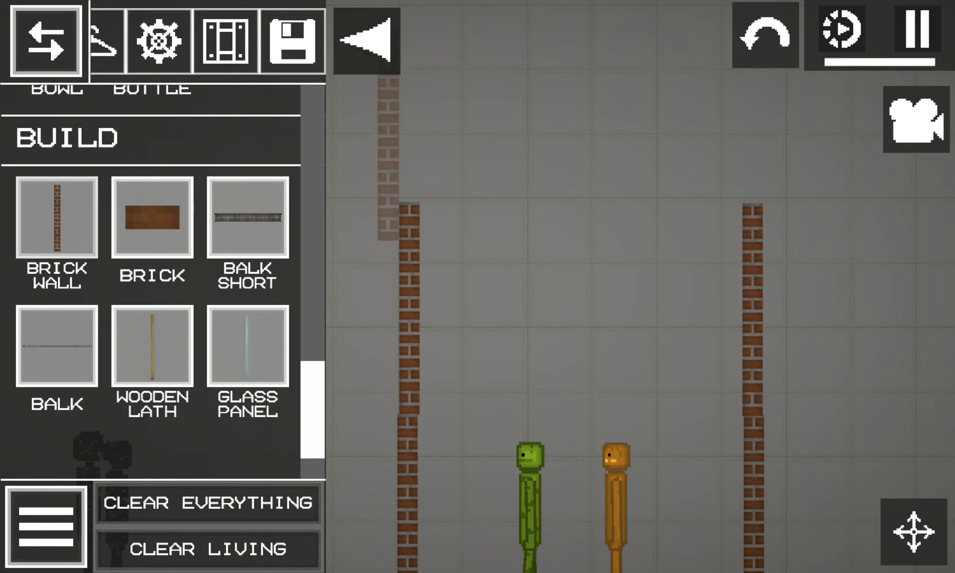
# Pause the simulation and place Brick Walls around the melon and pumpkin
pyautogui.click(922, 34)
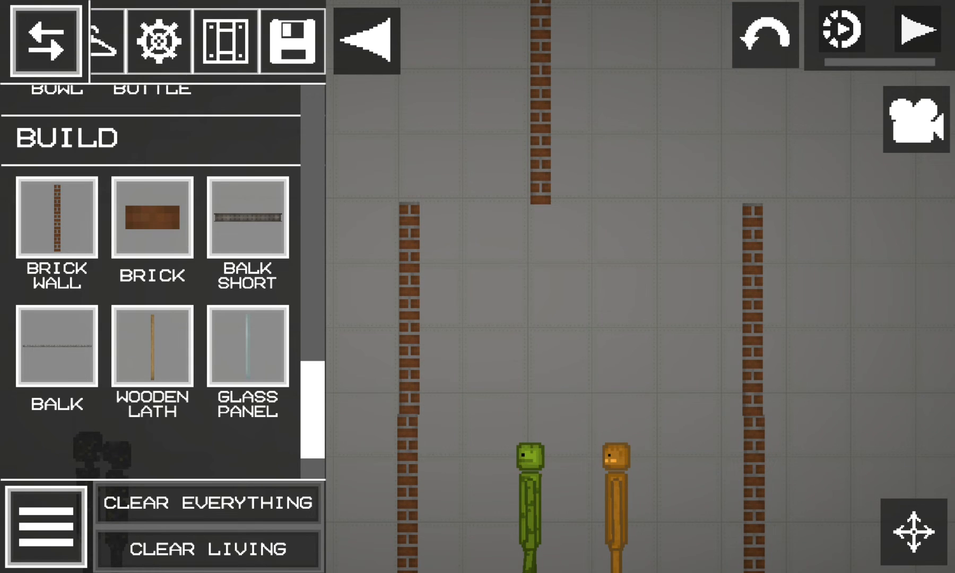
pyautogui.click(911, 40)
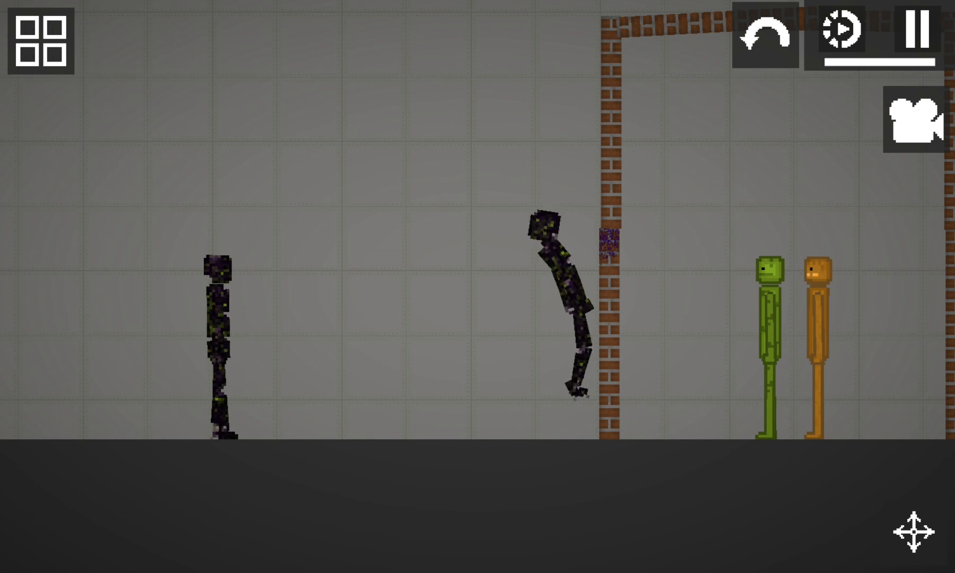
# Delete the lower brick wall section so one dark ragdoll falls to the floor
pyautogui.rightClick(560, 305)
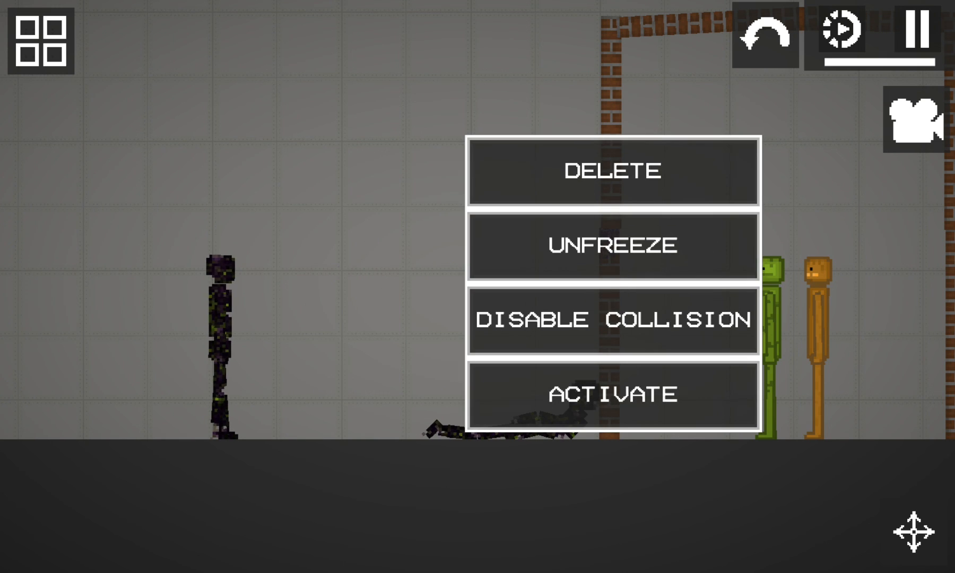
pyautogui.click(613, 245)
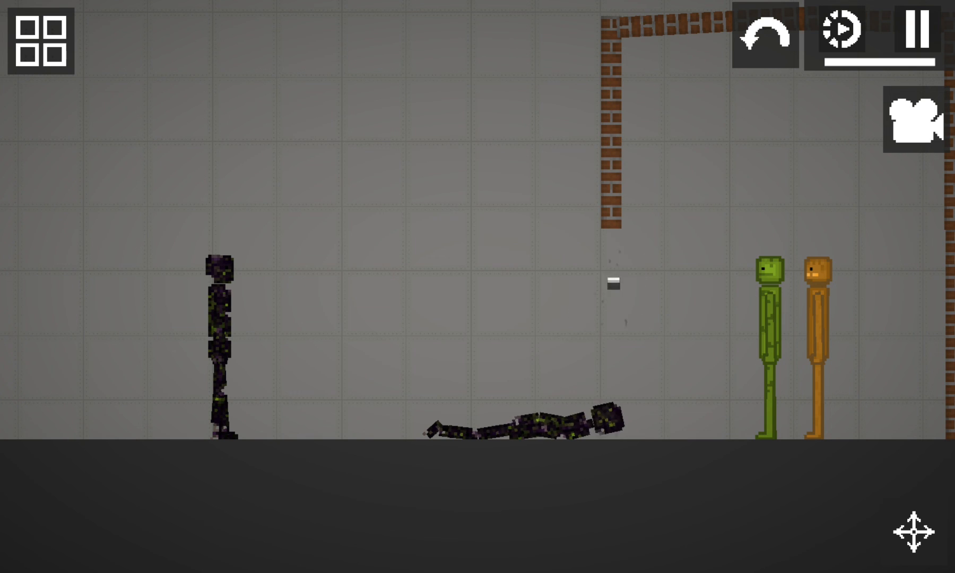